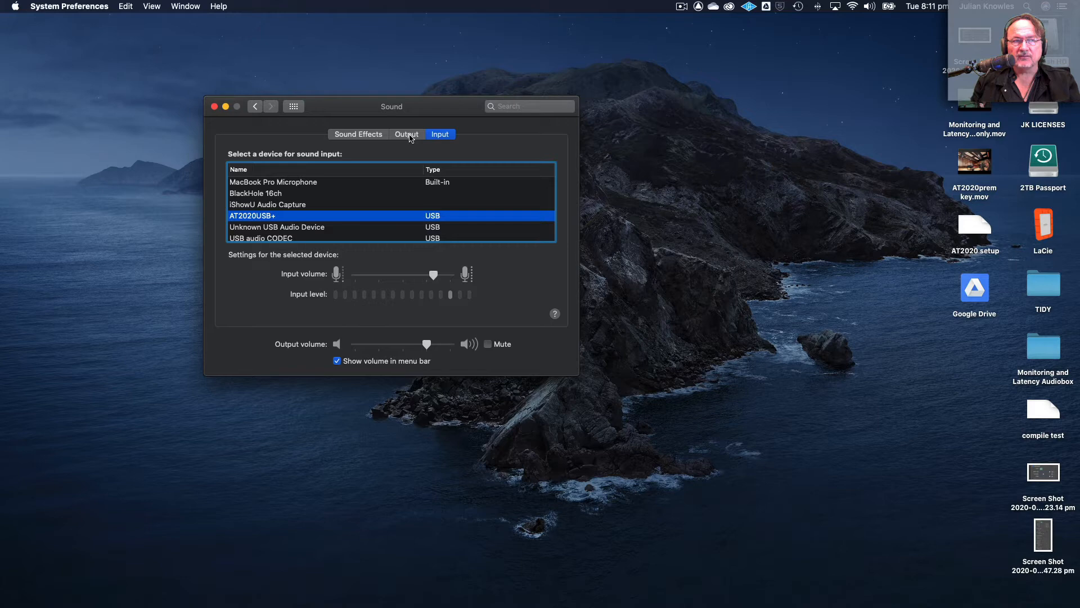
Launch Audio MIDI Setup from Finder's Utilities folder to view the audio devices.
{"action": "left_click", "coordinate": [214, 106]}
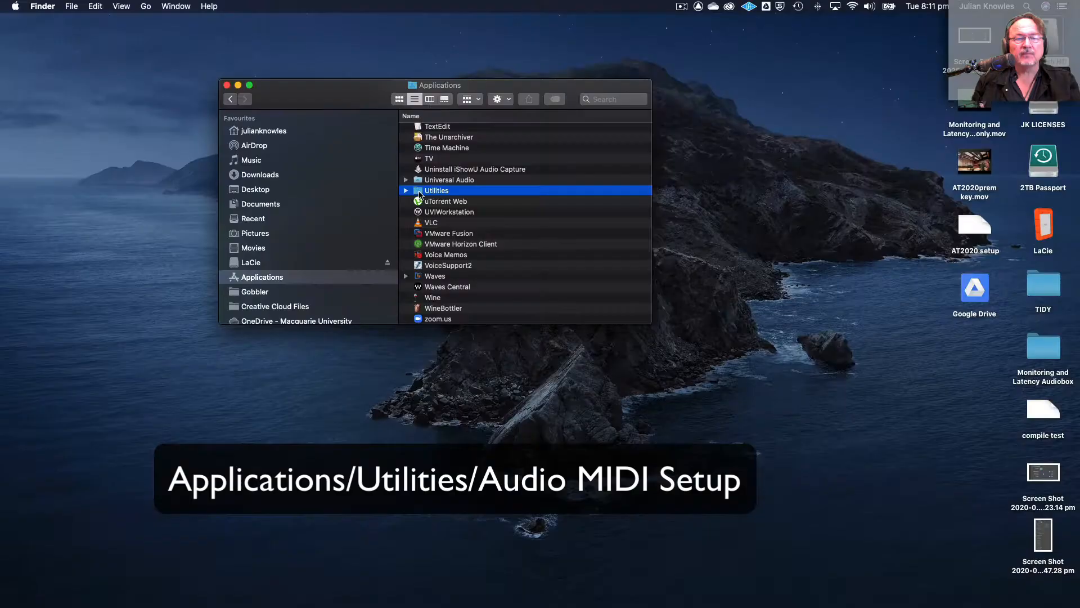
{"action": "double_click", "coordinate": [436, 190]}
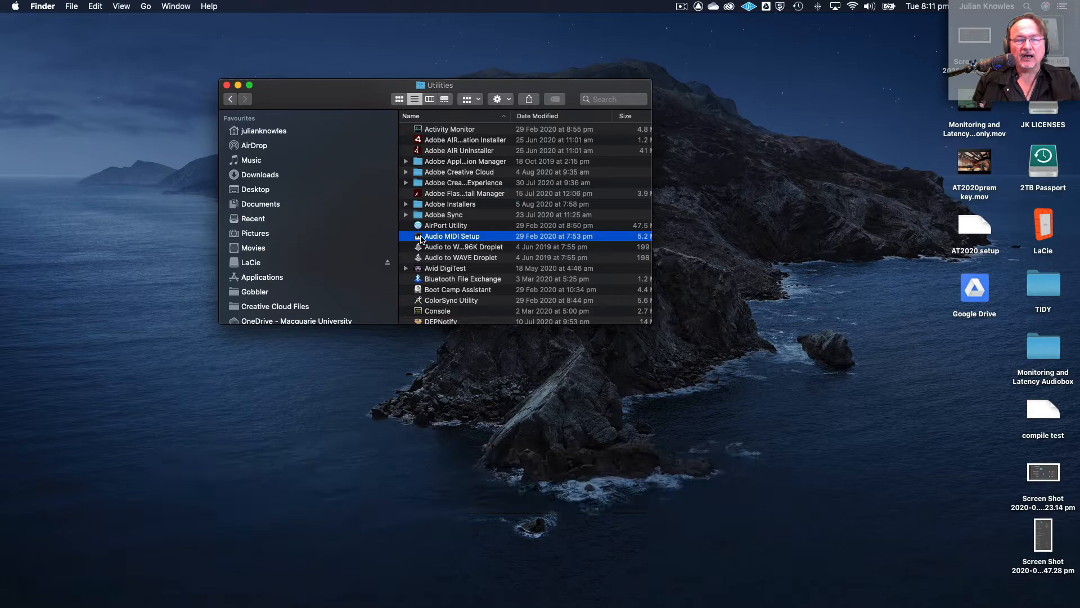
{"action": "double_click", "coordinate": [452, 236]}
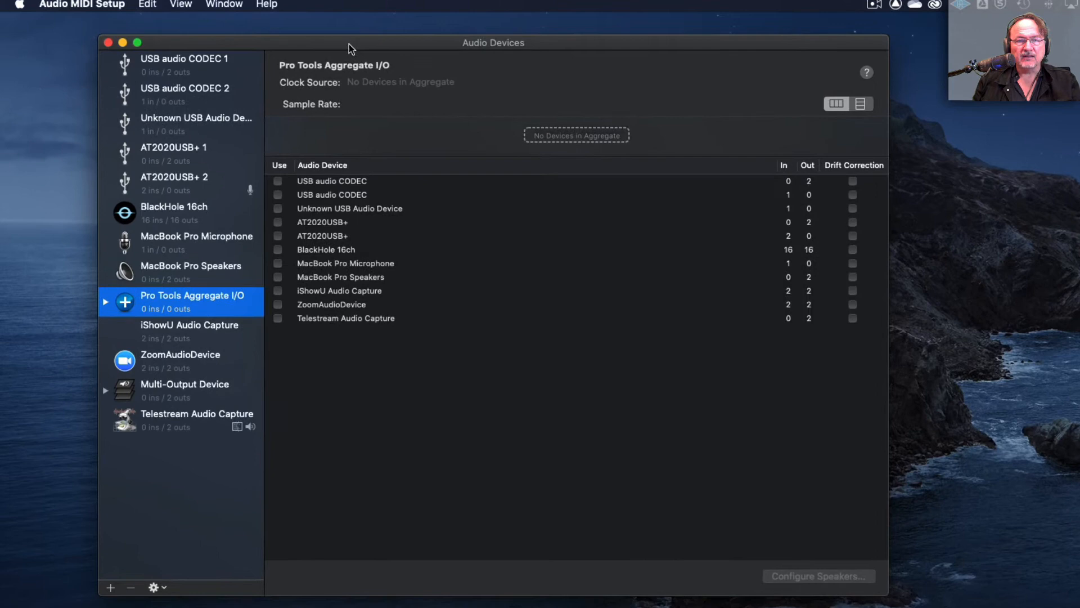
{"action": "left_click", "coordinate": [184, 65]}
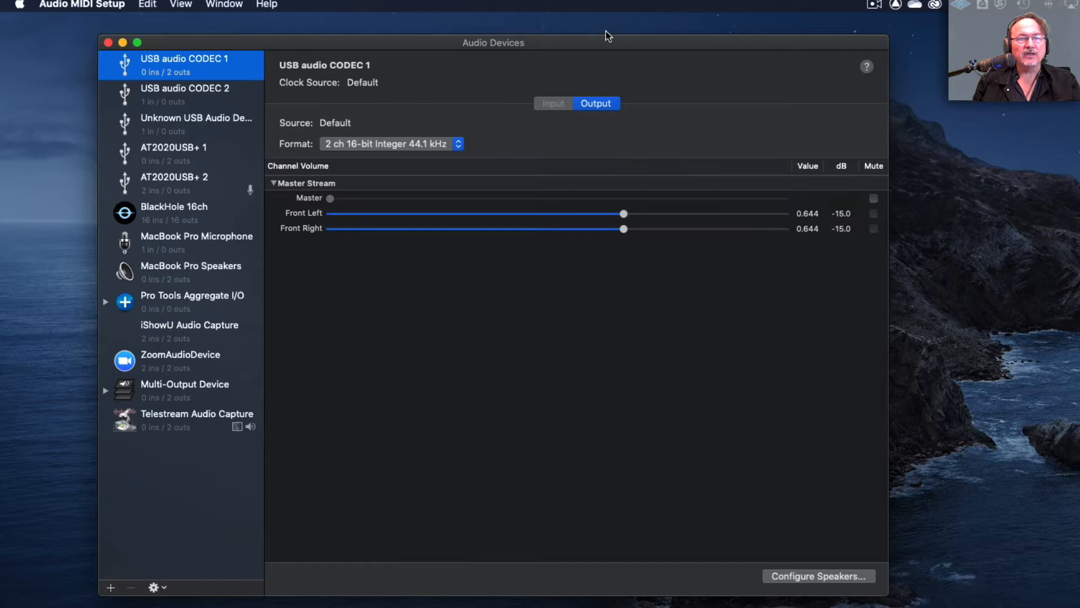
{"action": "left_click", "coordinate": [174, 153]}
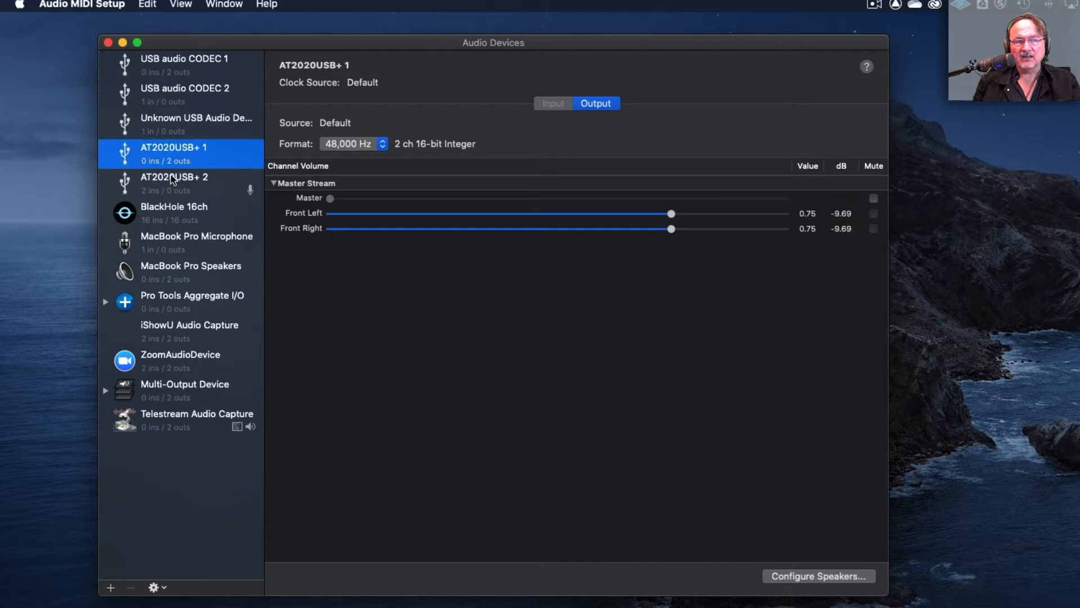
{"action": "left_click", "coordinate": [173, 176]}
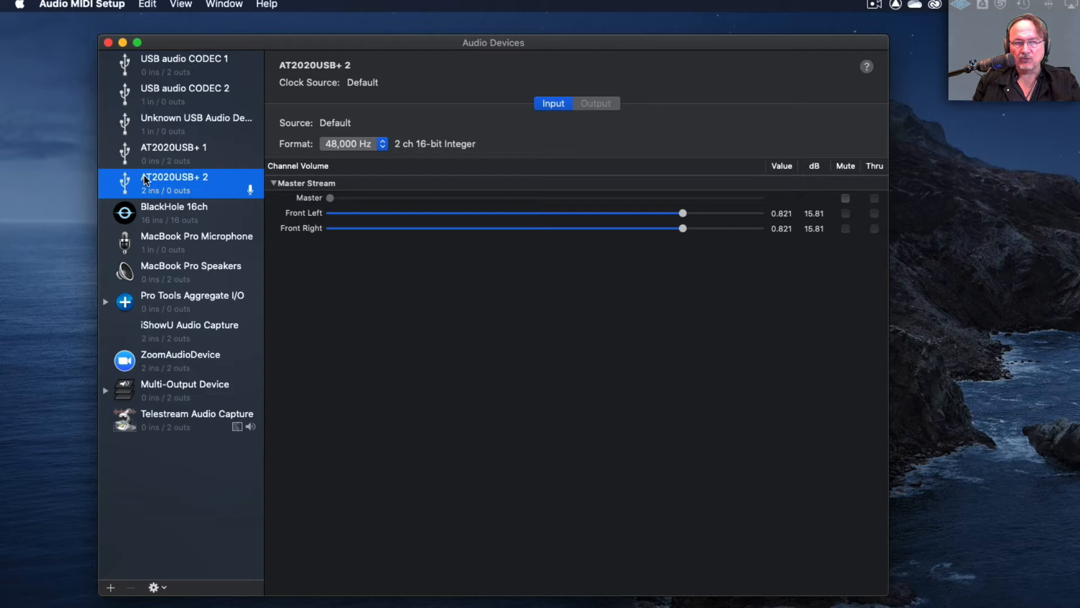
{"action": "left_click", "coordinate": [174, 151]}
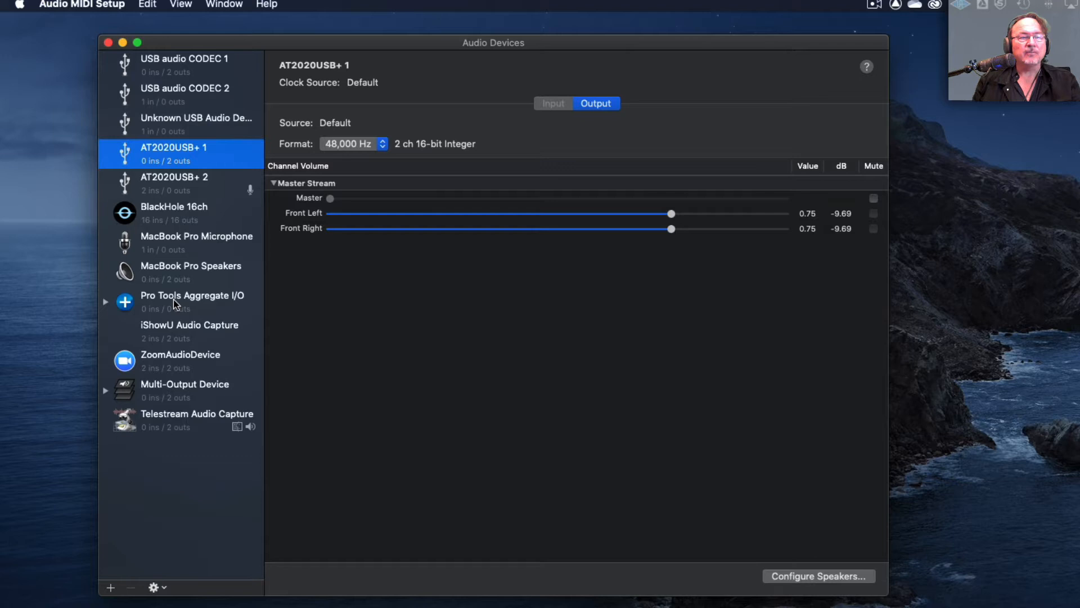
{"action": "left_click", "coordinate": [193, 301]}
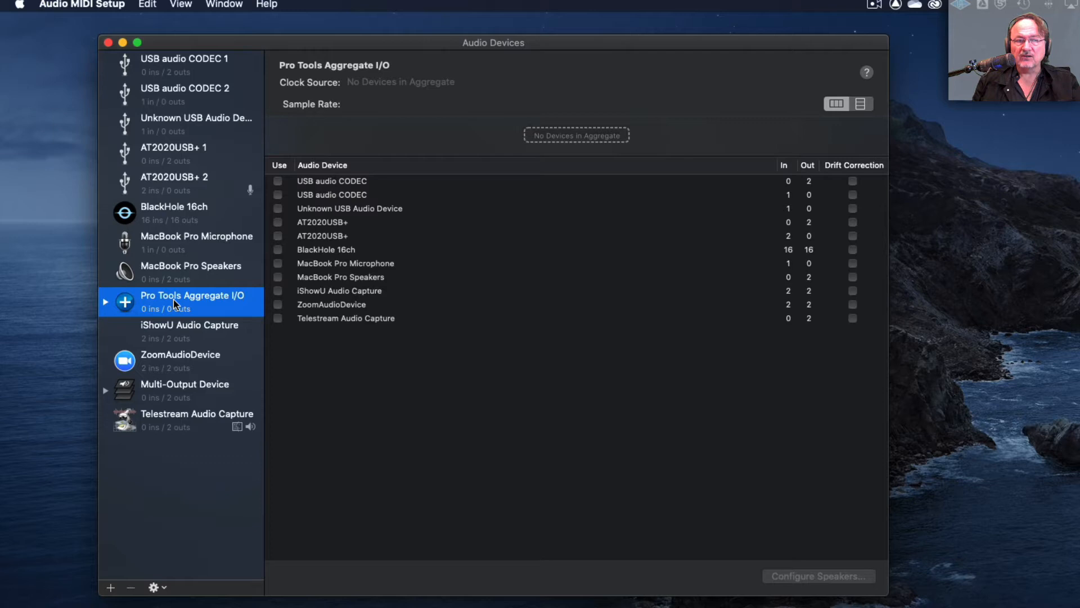
{"action": "mouse_move", "coordinate": [288, 232]}
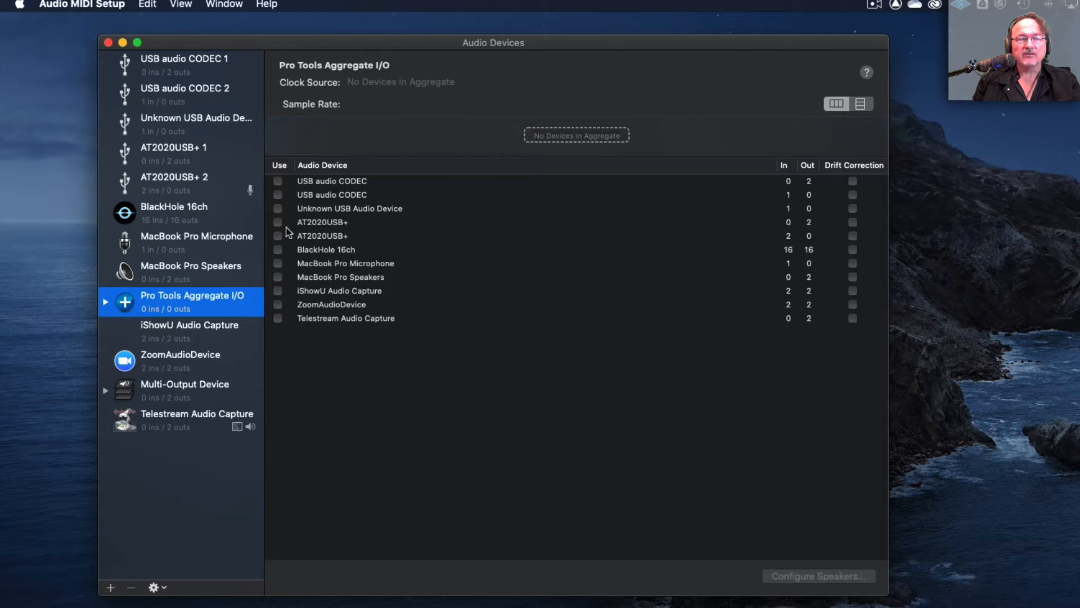
{"action": "mouse_move", "coordinate": [318, 236]}
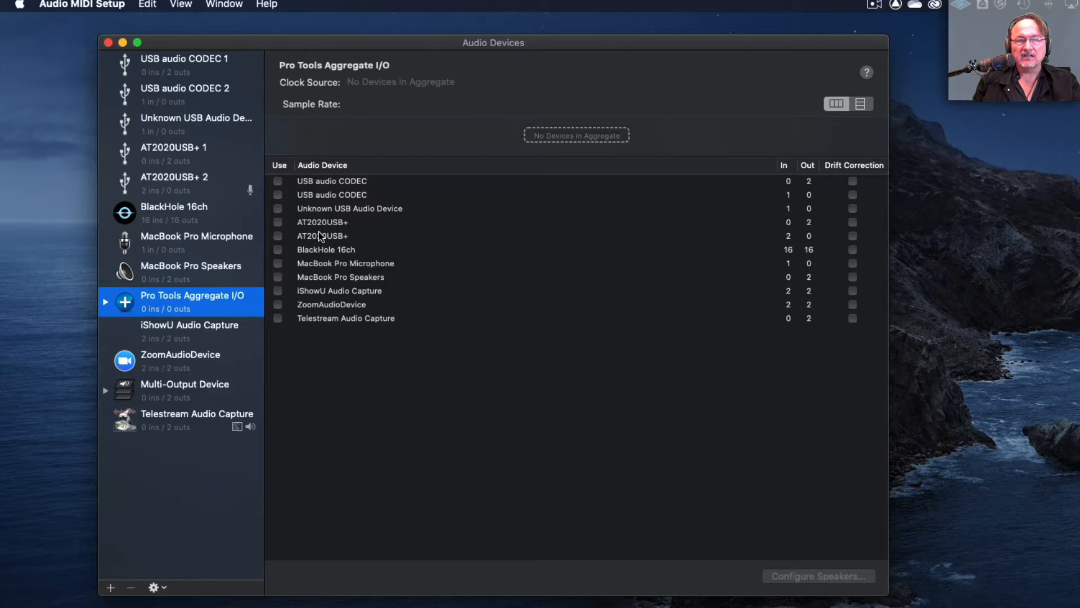
{"action": "mouse_move", "coordinate": [320, 231]}
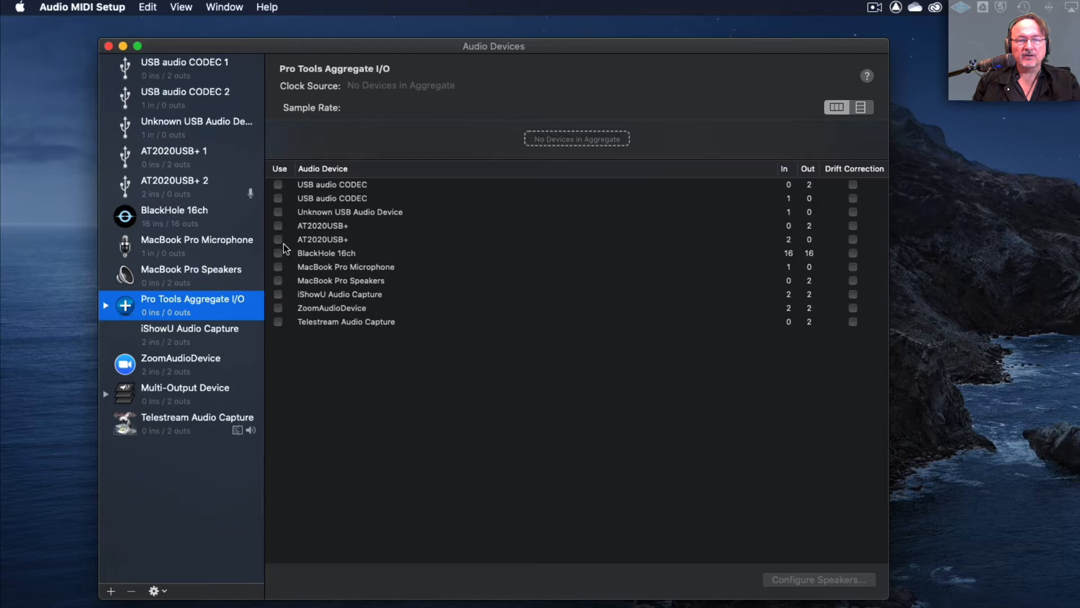
Add the AT2020USB+ to Pro Tools Aggregate I/O, then close the Audio Devices window.
{"action": "left_click", "coordinate": [278, 237]}
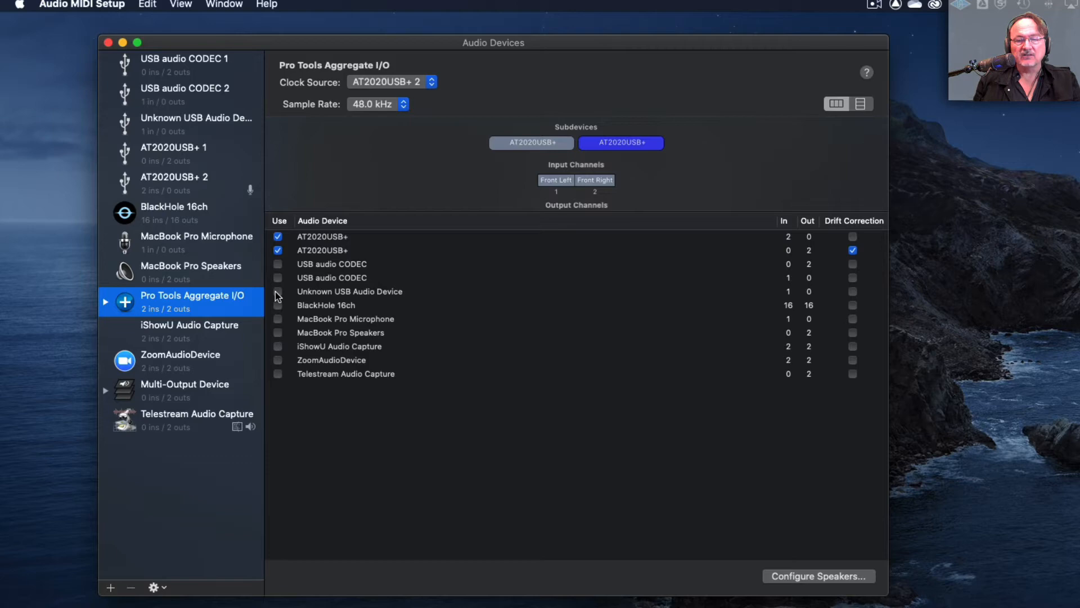
{"action": "mouse_move", "coordinate": [125, 105]}
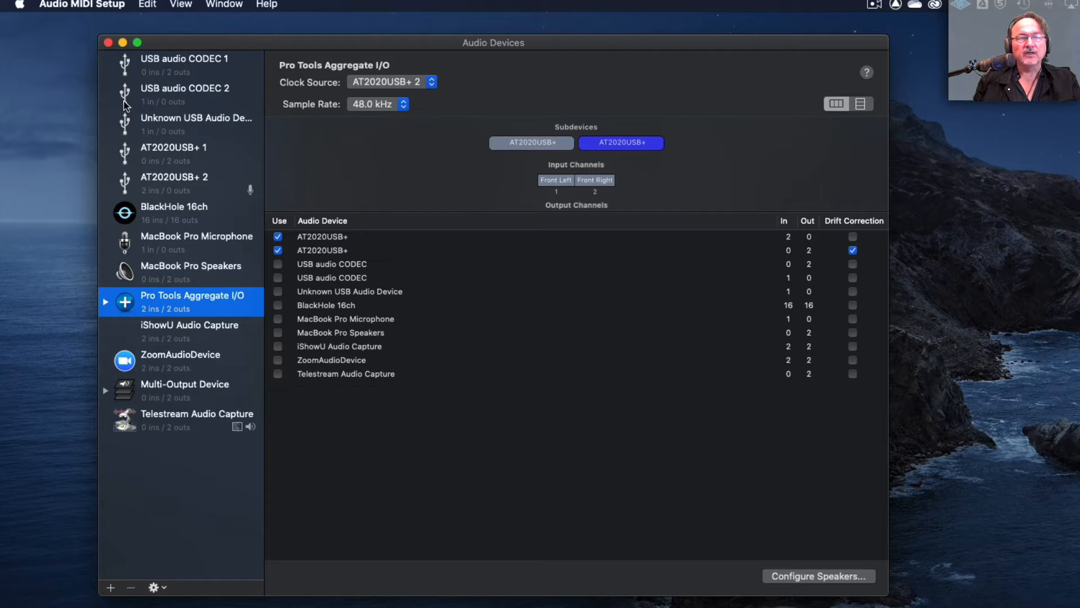
{"action": "mouse_move", "coordinate": [390, 255]}
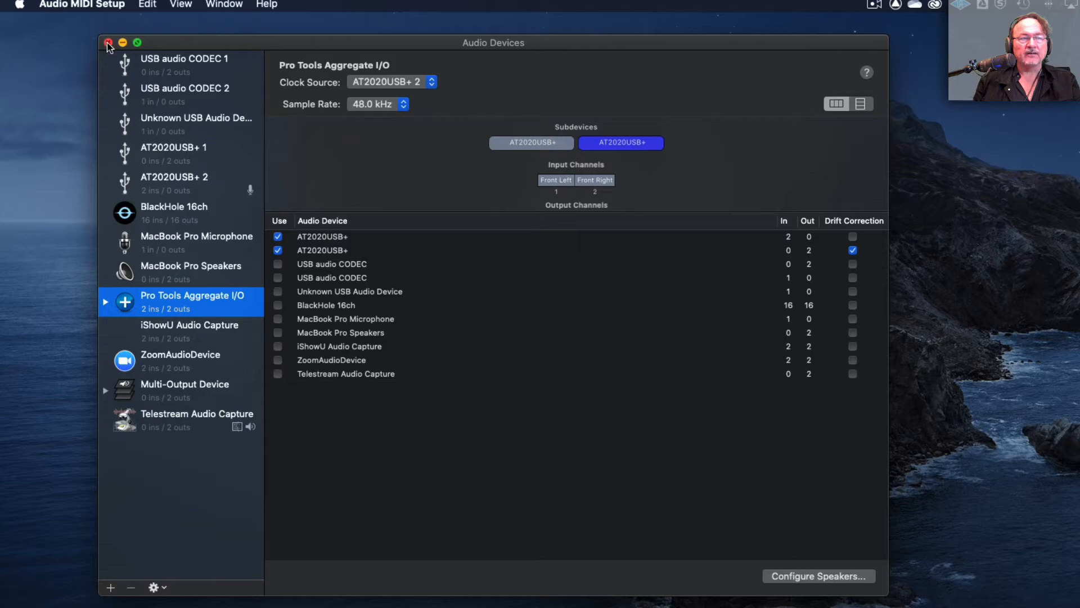
{"action": "left_click", "coordinate": [108, 43]}
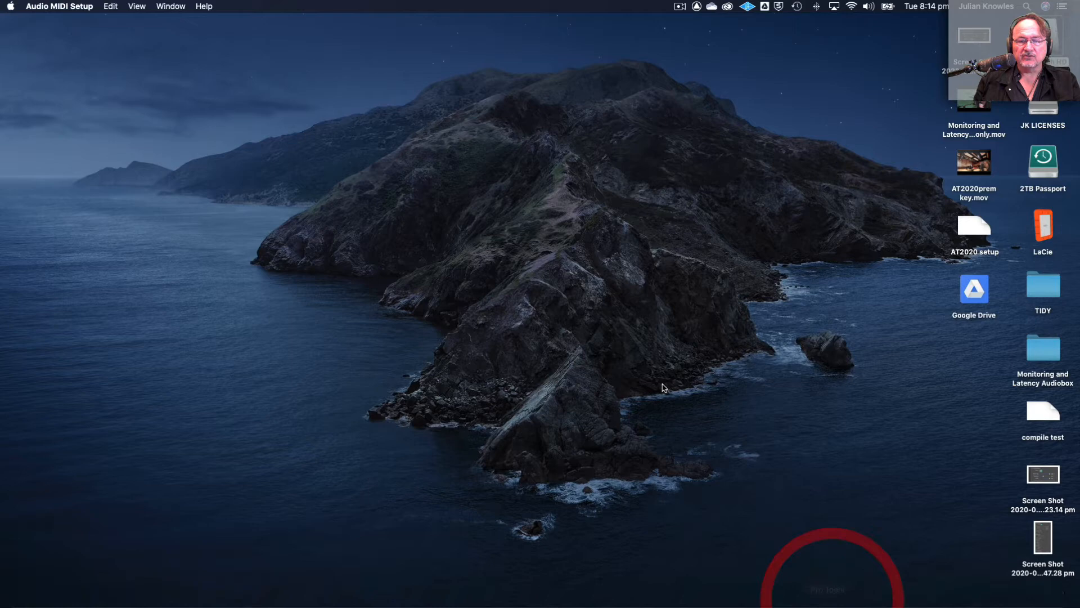
Create a new 48 kHz session named 'AT Setup and Test' from the Dashboard.
{"action": "left_click", "coordinate": [826, 589]}
{"action": "type", "text": "AT Setup and Test"}
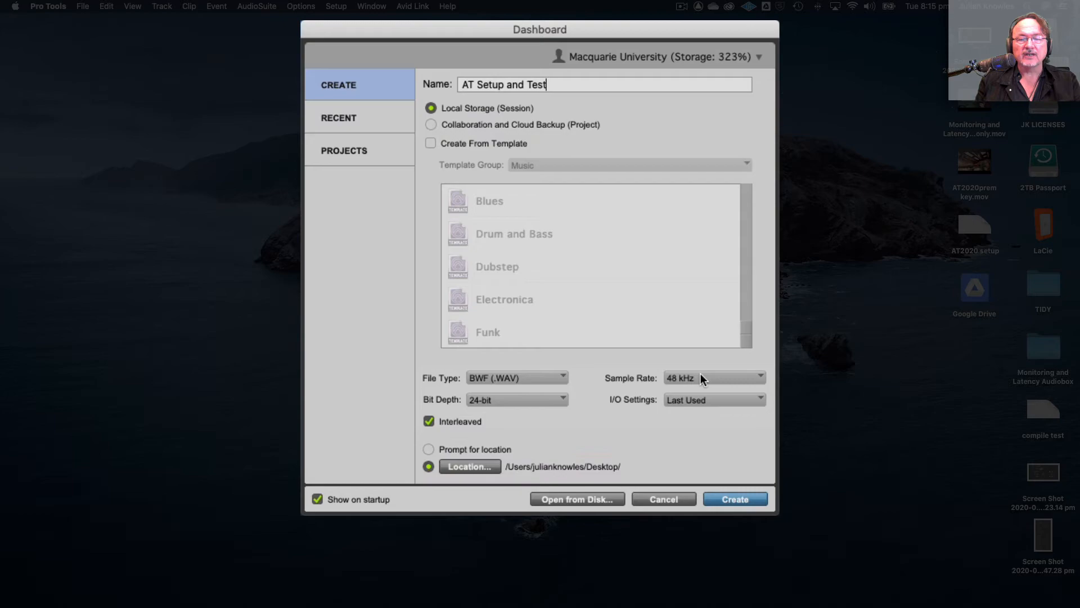
{"action": "left_click", "coordinate": [734, 499]}
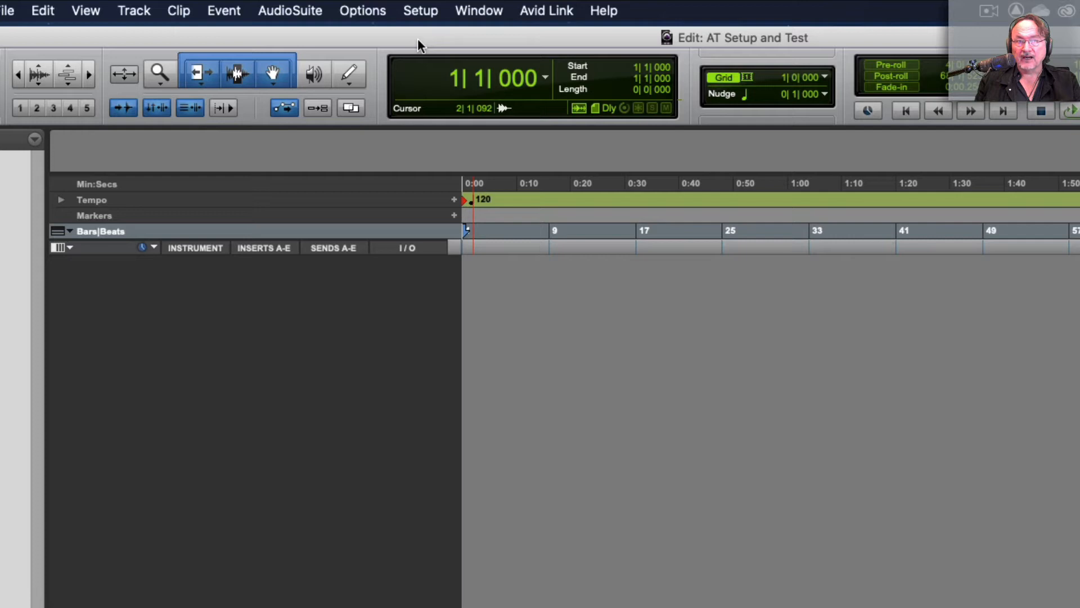
Choose Pro Tools Aggregate I/O in the Playback Engine settings and confirm.
{"action": "left_click", "coordinate": [420, 10]}
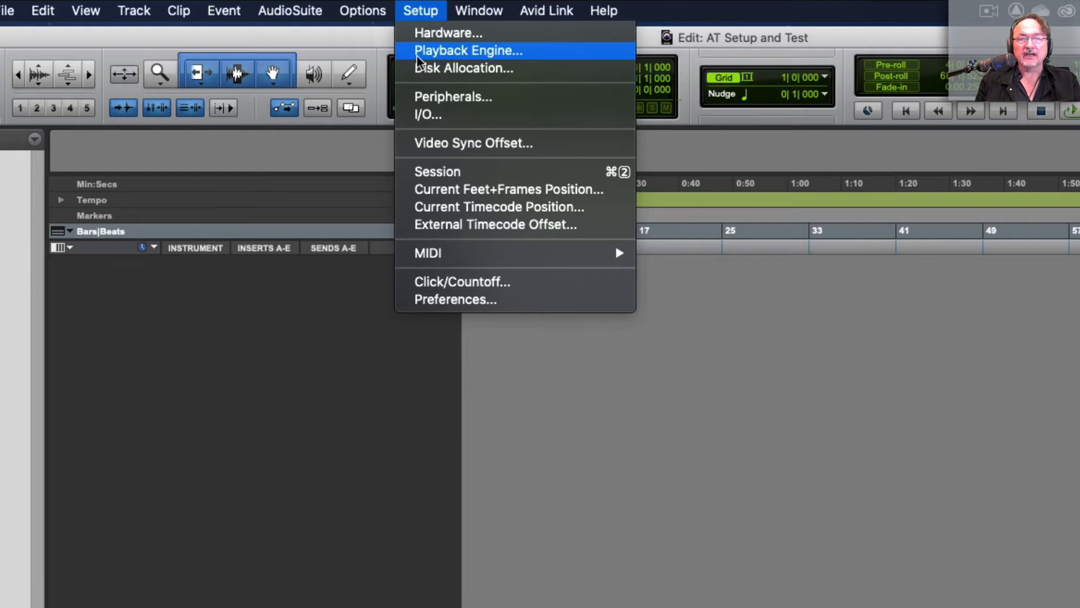
{"action": "left_click", "coordinate": [468, 49]}
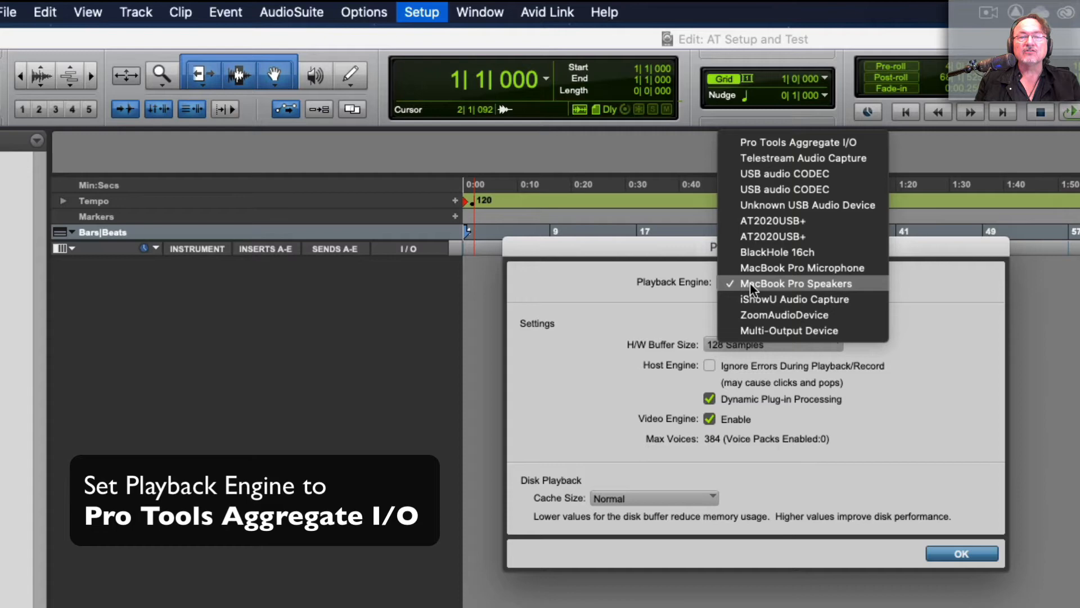
{"action": "mouse_move", "coordinate": [771, 220]}
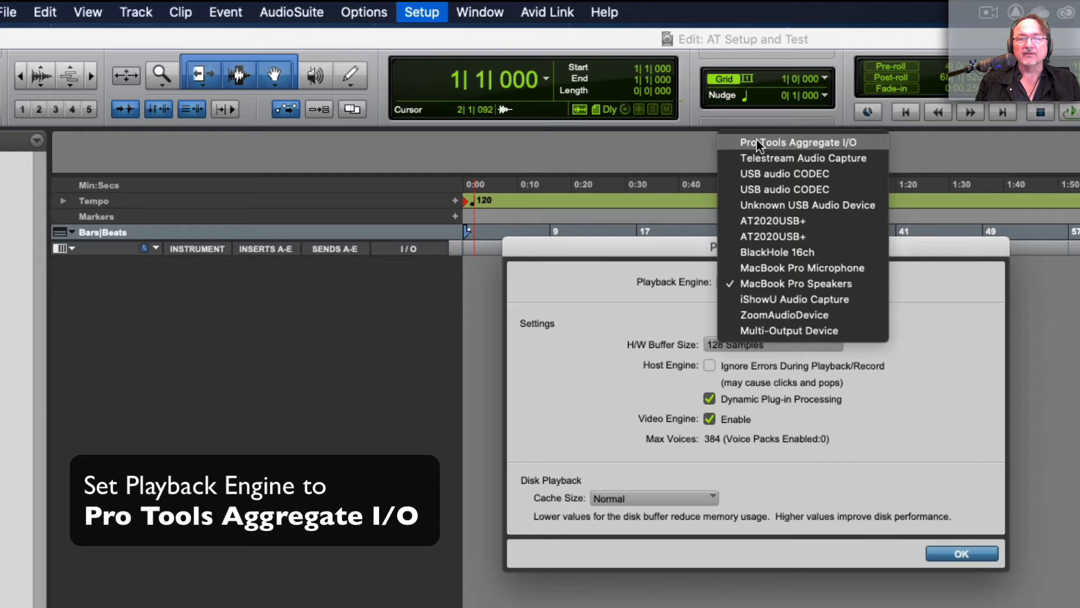
{"action": "left_click", "coordinate": [799, 141]}
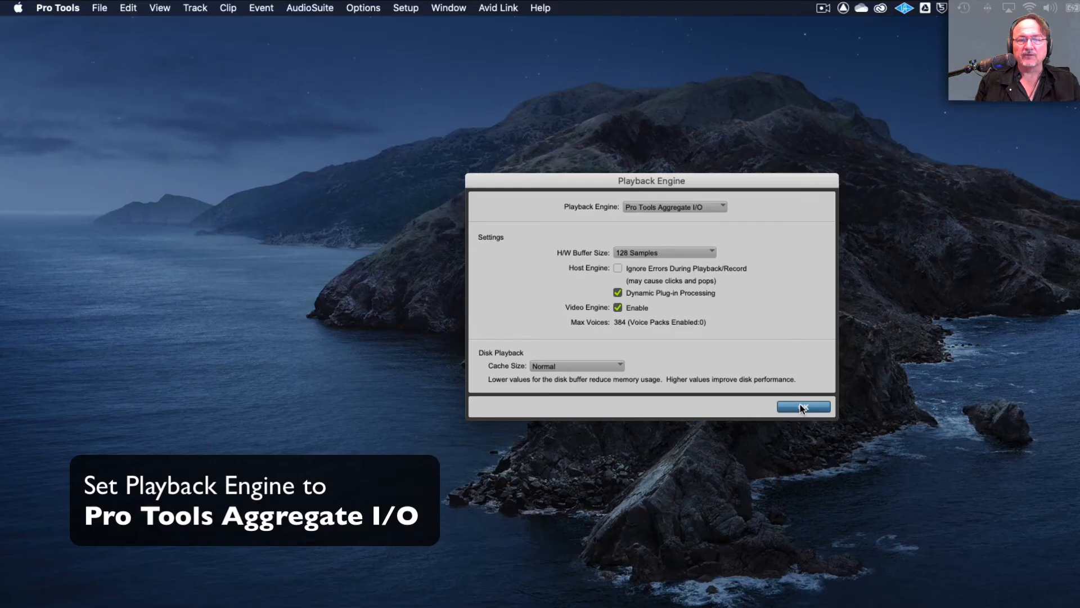
{"action": "left_click", "coordinate": [804, 406]}
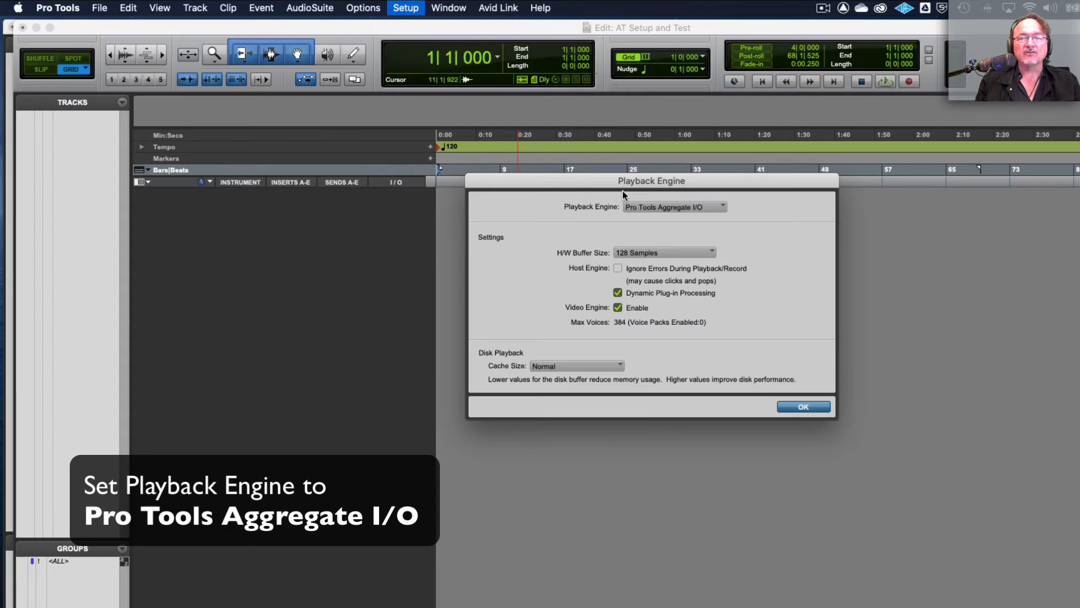
{"action": "left_click", "coordinate": [405, 7]}
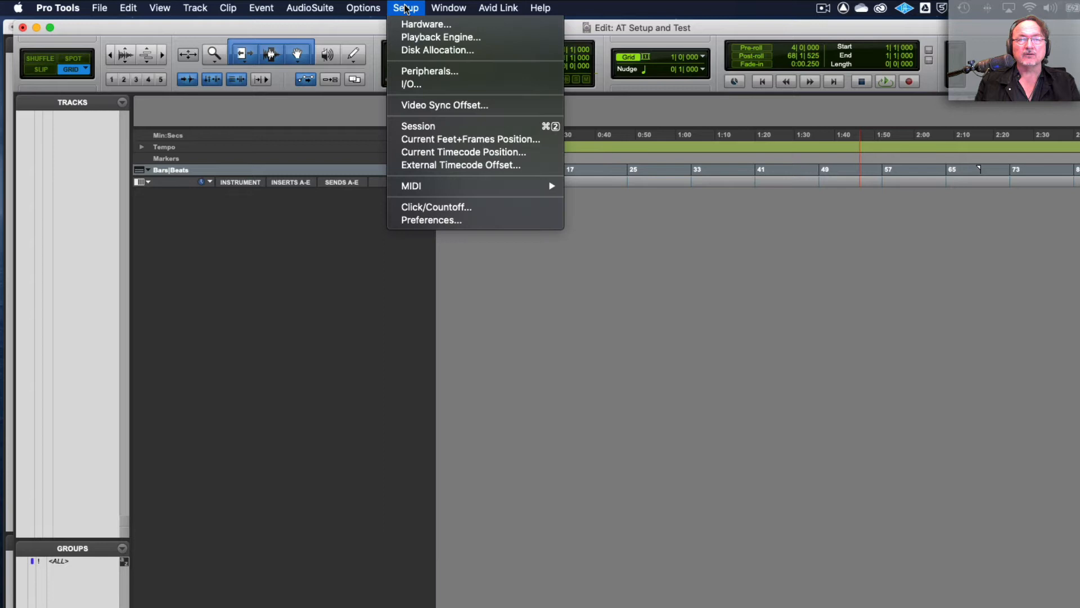
Restore default output and bus paths in I/O Setup, leaving stereo Out 1-2.
{"action": "left_click", "coordinate": [410, 84]}
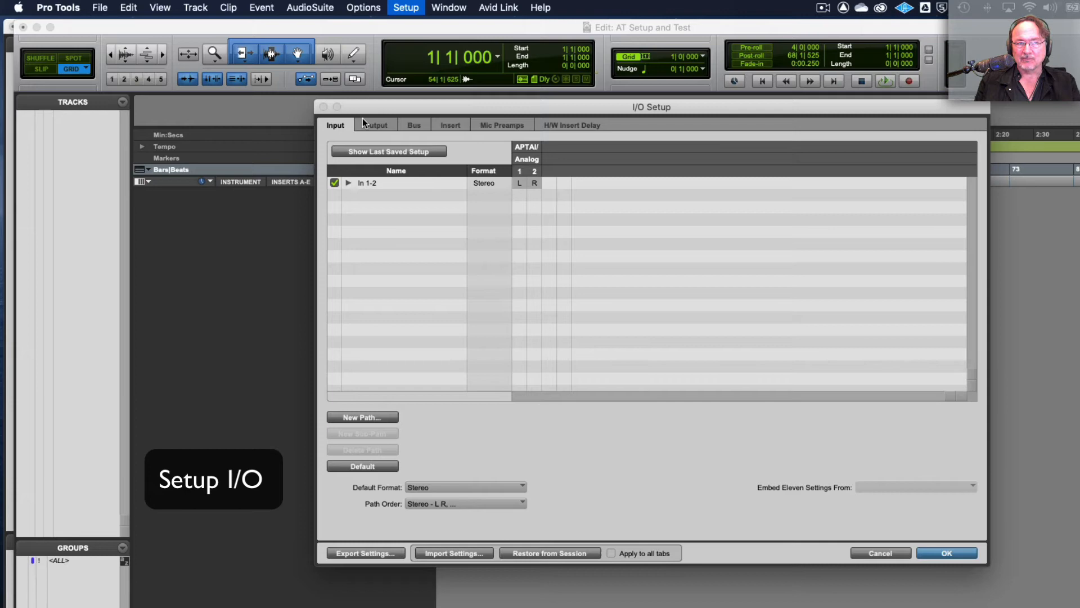
{"action": "left_click", "coordinate": [375, 125]}
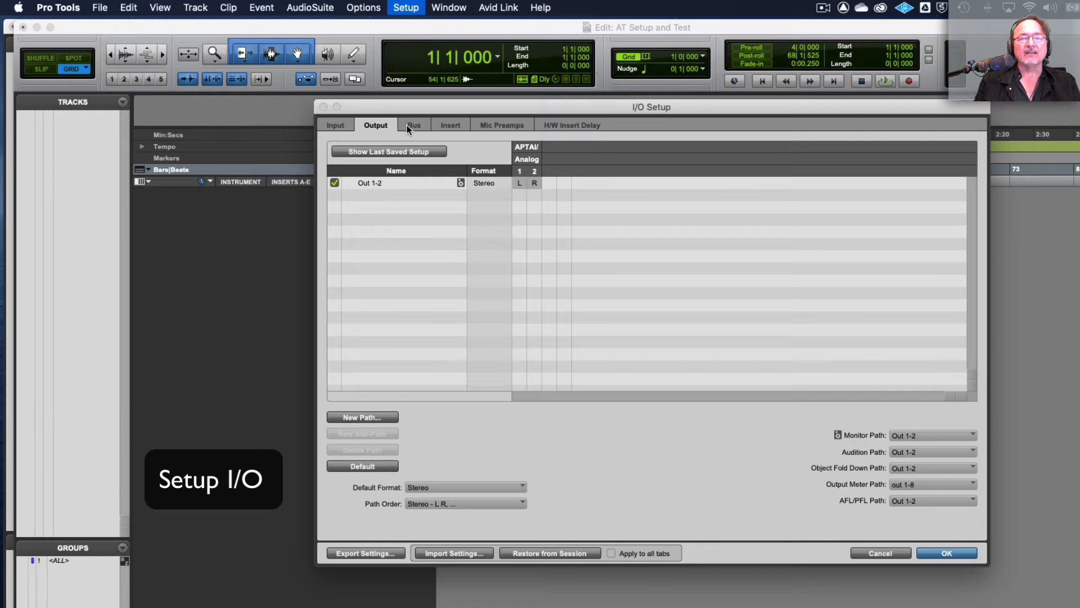
{"action": "left_click", "coordinate": [413, 125]}
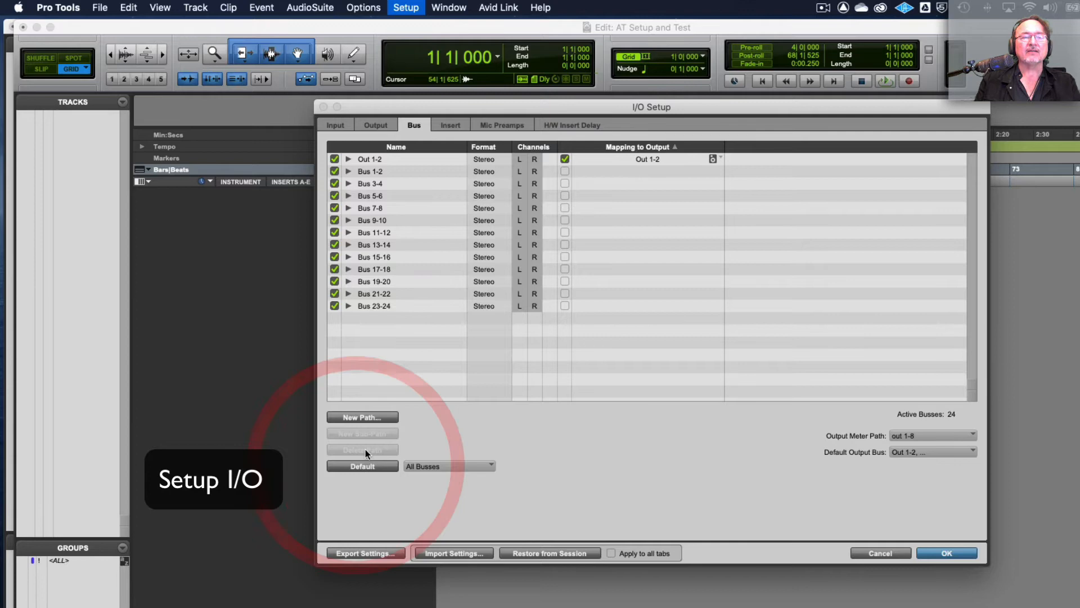
{"action": "left_click", "coordinate": [375, 127]}
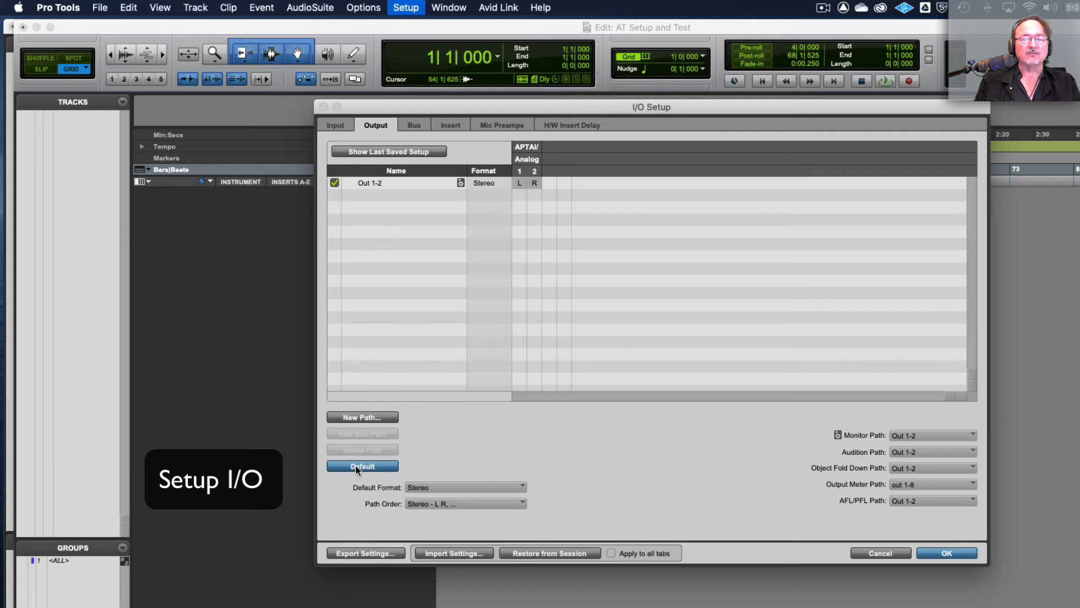
{"action": "left_click", "coordinate": [413, 125]}
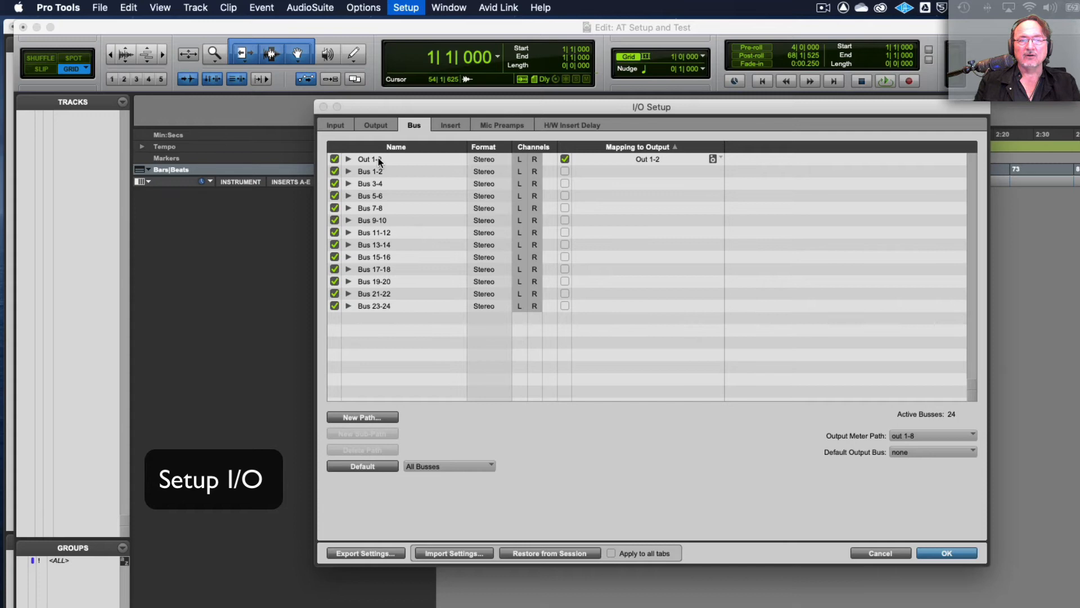
{"action": "mouse_move", "coordinate": [376, 163]}
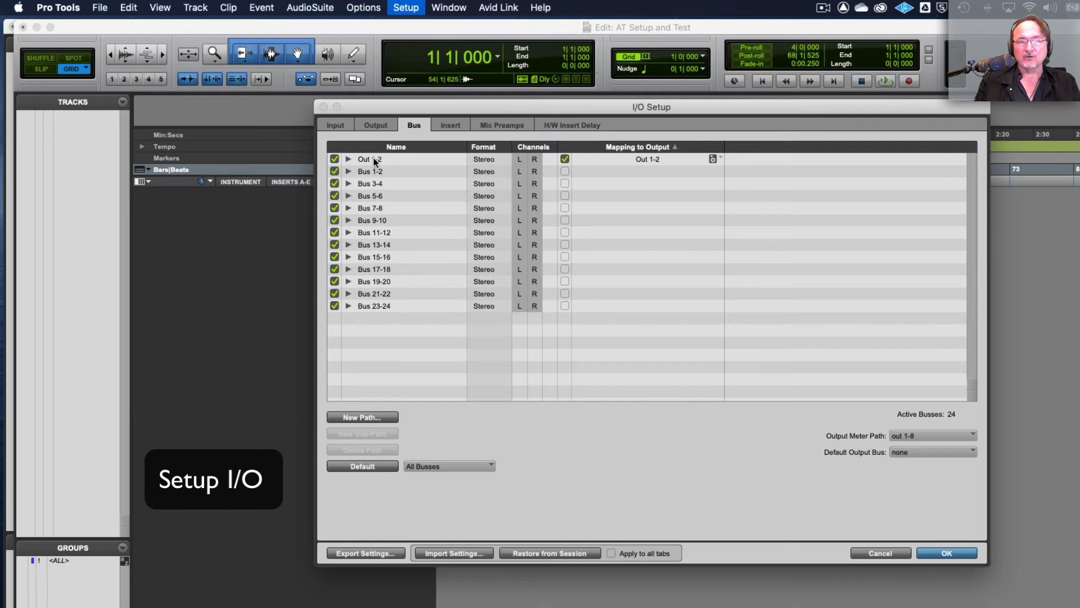
{"action": "left_click", "coordinate": [375, 125]}
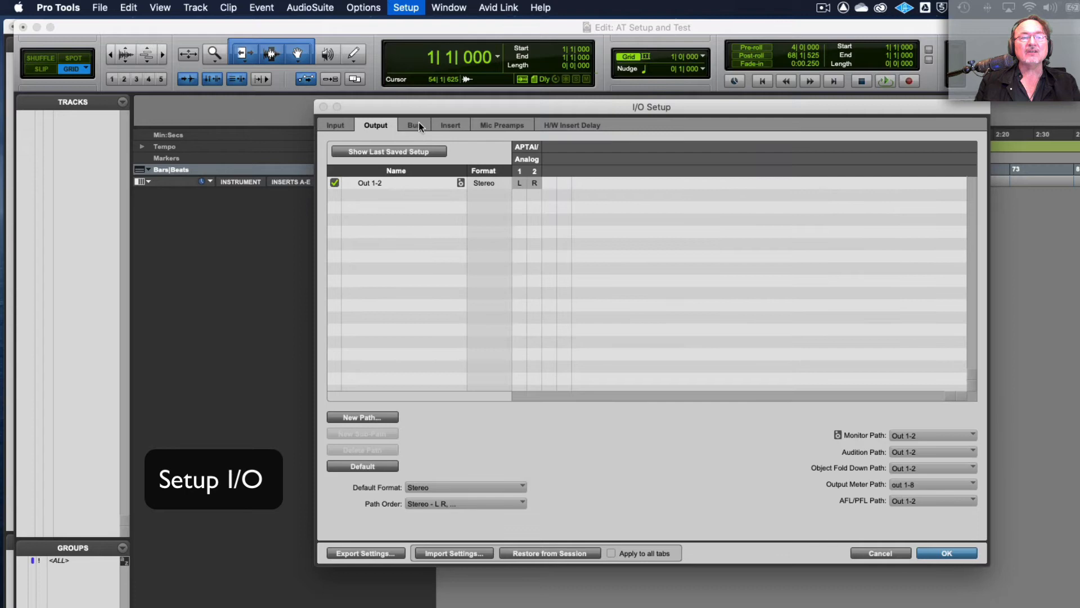
Rename the Out 1-2 bus path to MainOutput1-2 and confirm I/O Setup.
{"action": "left_click", "coordinate": [413, 125]}
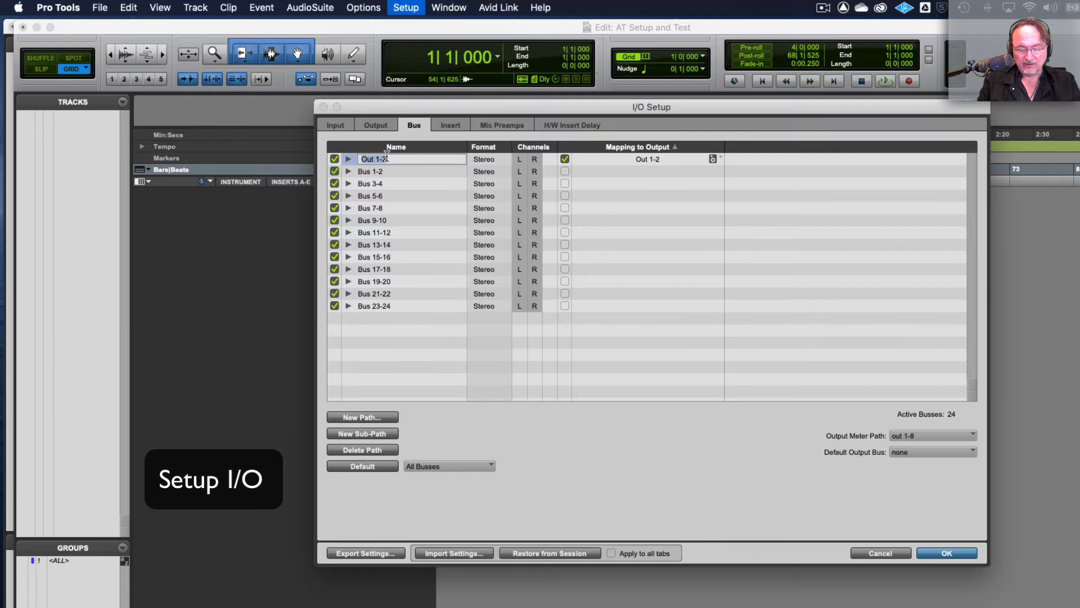
{"action": "type", "text": "MainOutput1"}
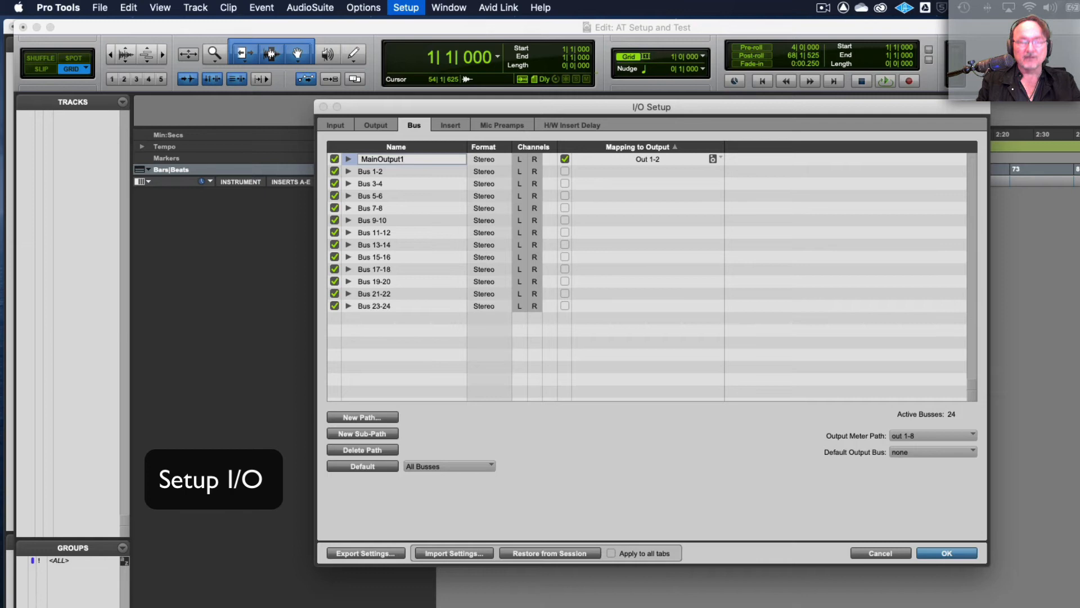
{"action": "double_click", "coordinate": [382, 159]}
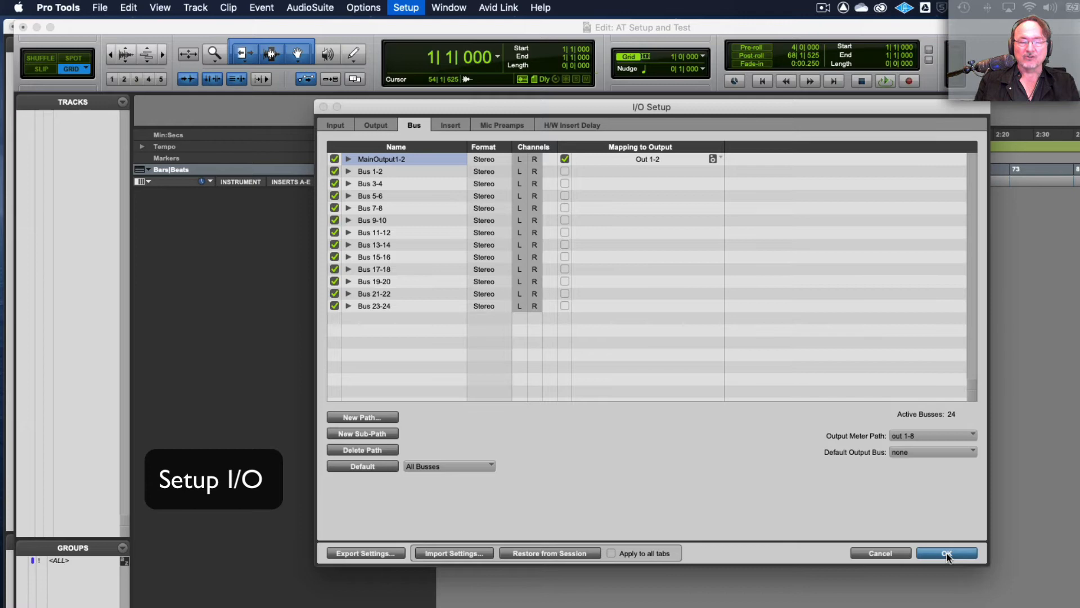
{"action": "left_click", "coordinate": [946, 553]}
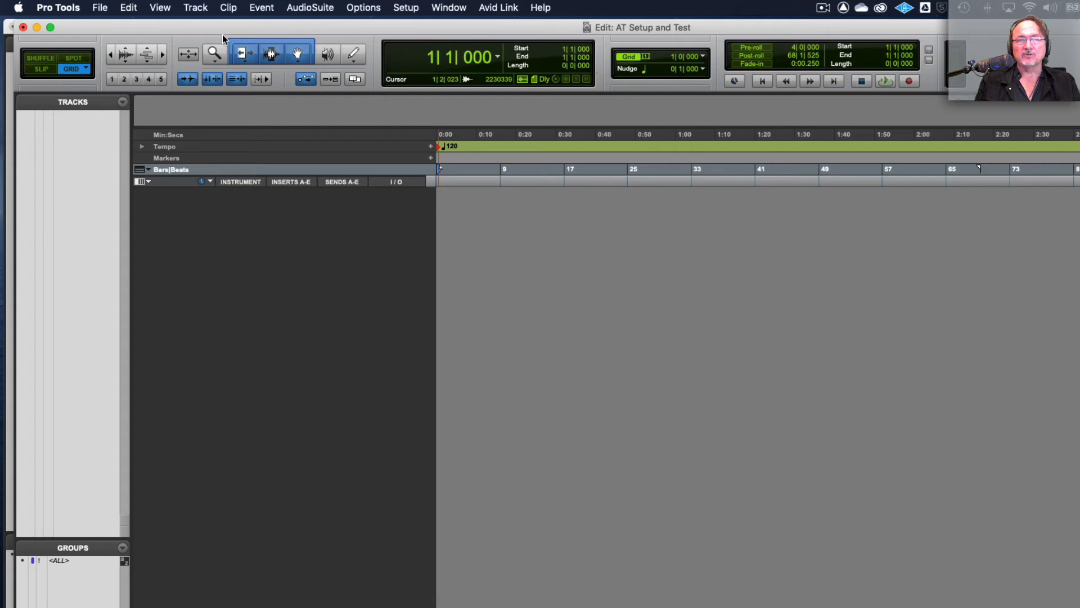
Create a mono audio track named MIC TEST via Track > New.
{"action": "left_click", "coordinate": [195, 7]}
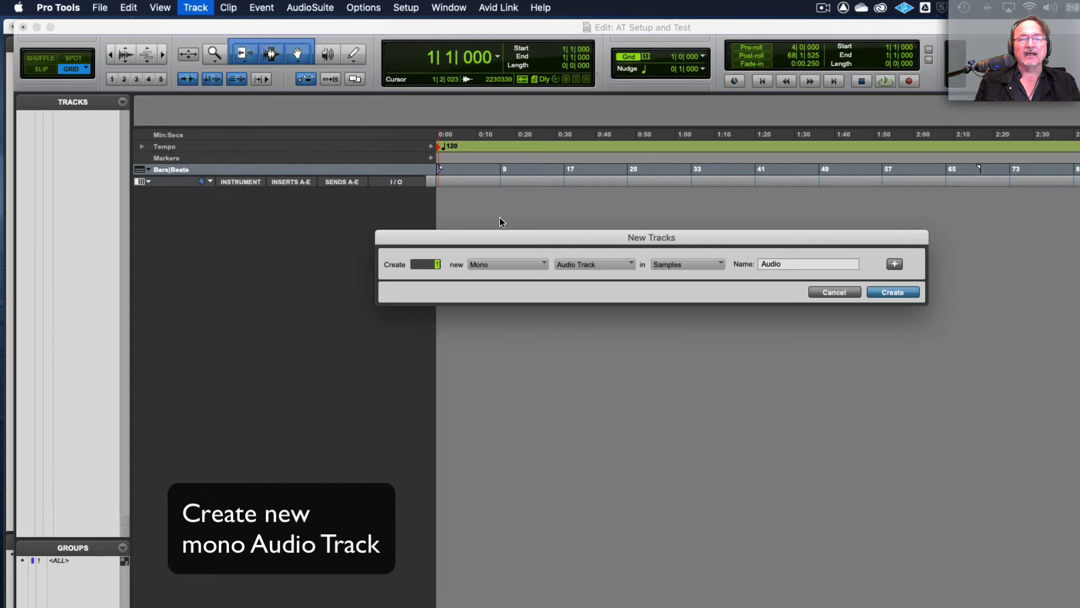
{"action": "left_click", "coordinate": [507, 264]}
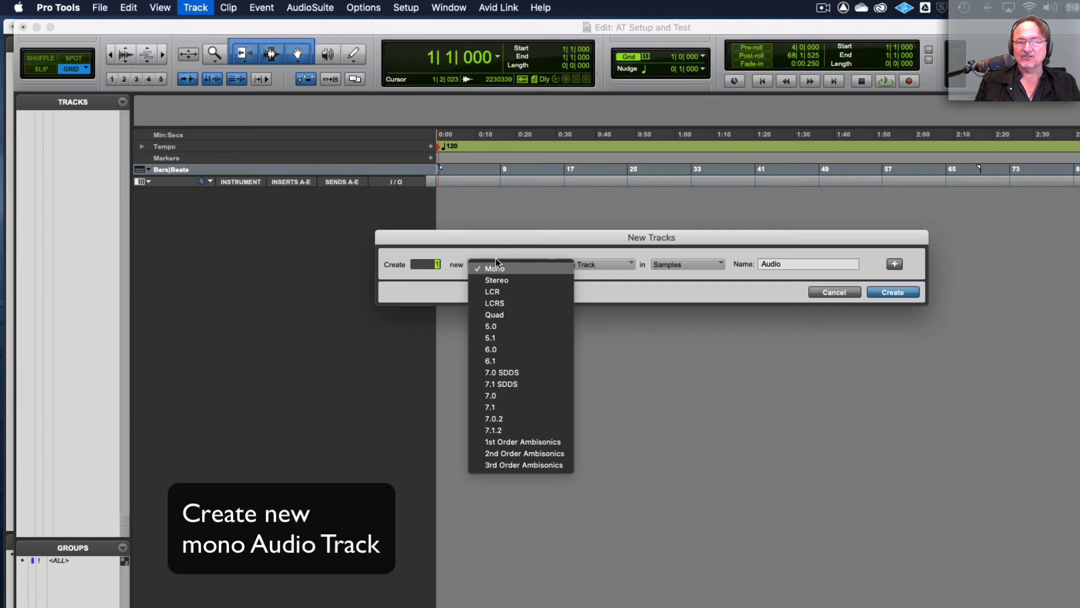
{"action": "left_click", "coordinate": [494, 267]}
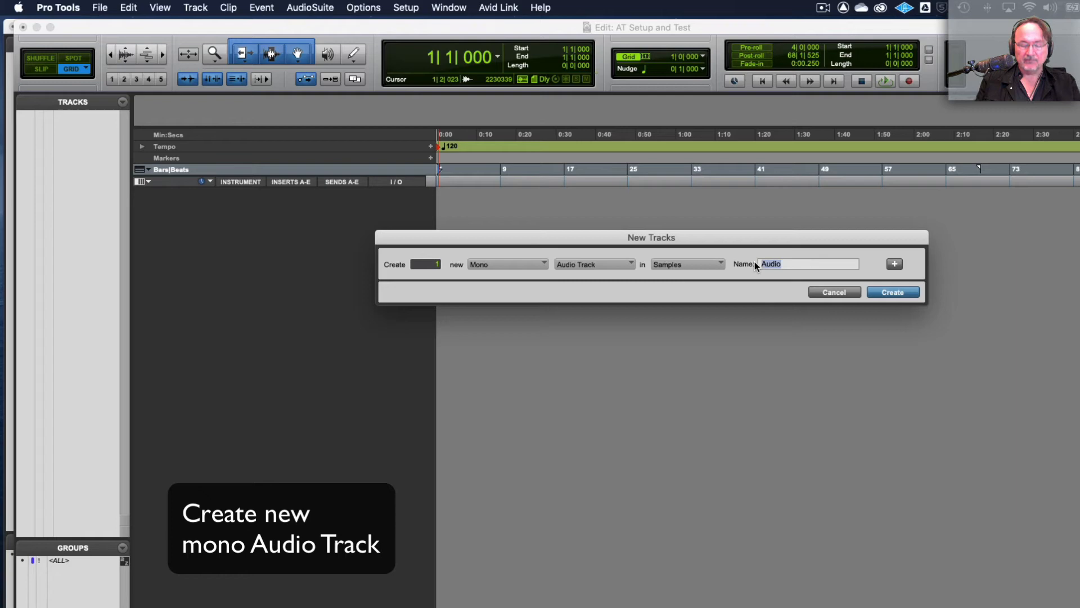
{"action": "left_click", "coordinate": [893, 291]}
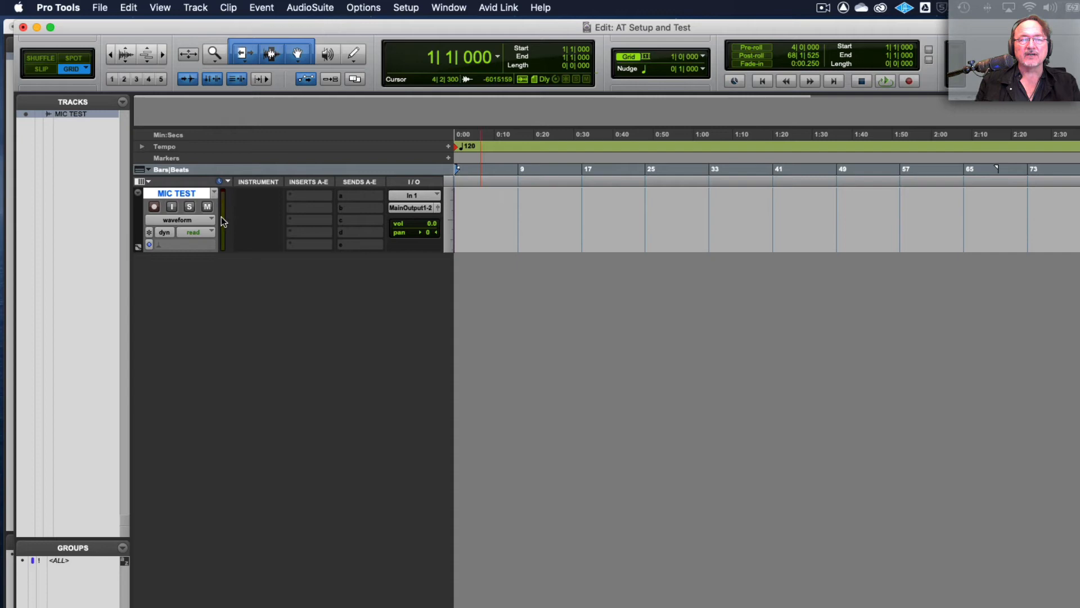
{"action": "mouse_move", "coordinate": [414, 196]}
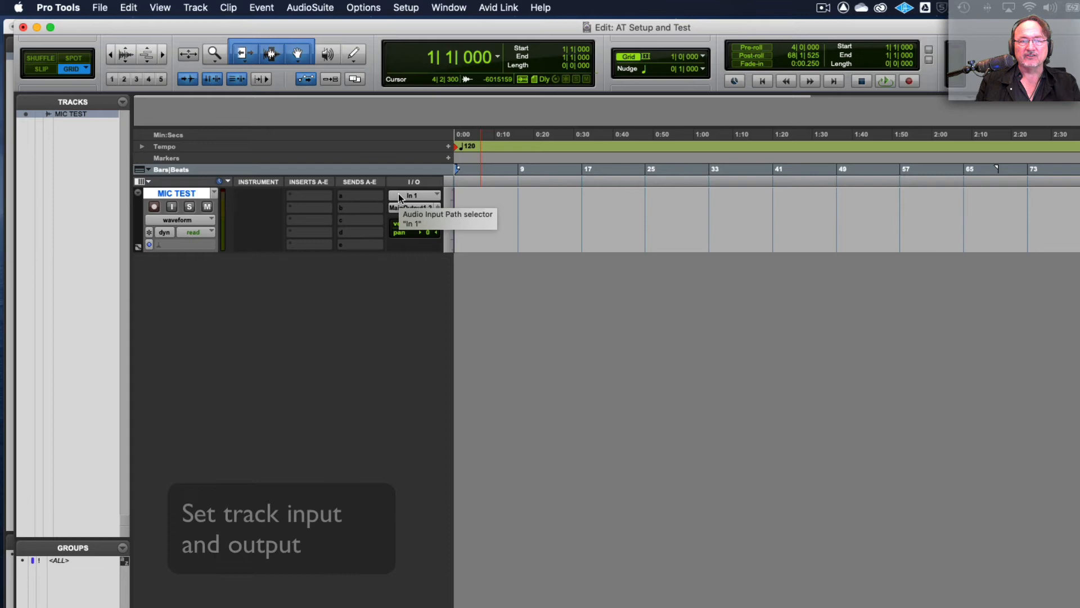
{"action": "left_click", "coordinate": [414, 196]}
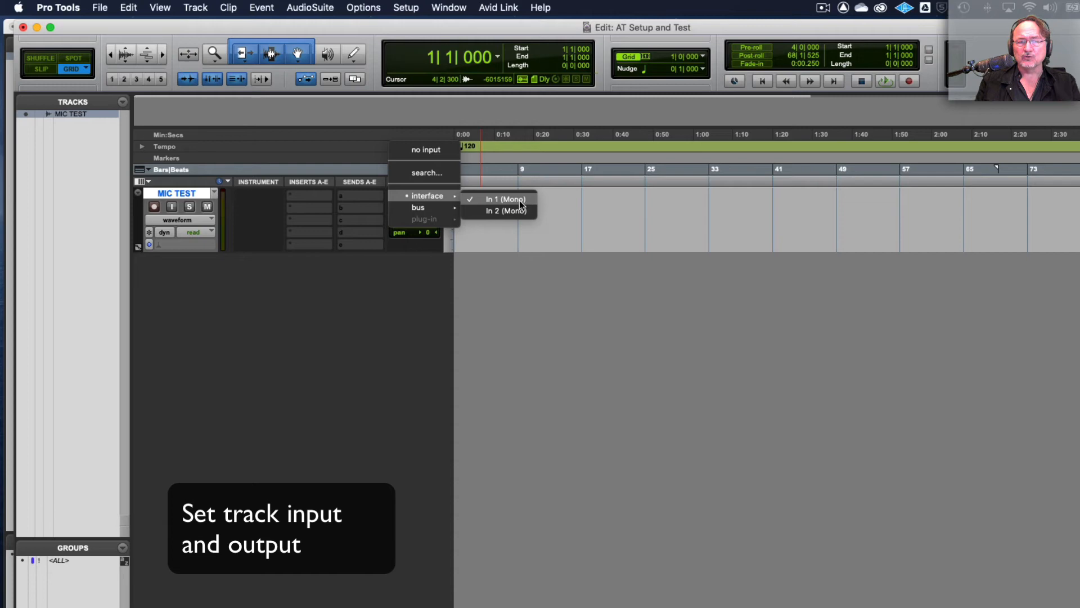
{"action": "mouse_move", "coordinate": [525, 204]}
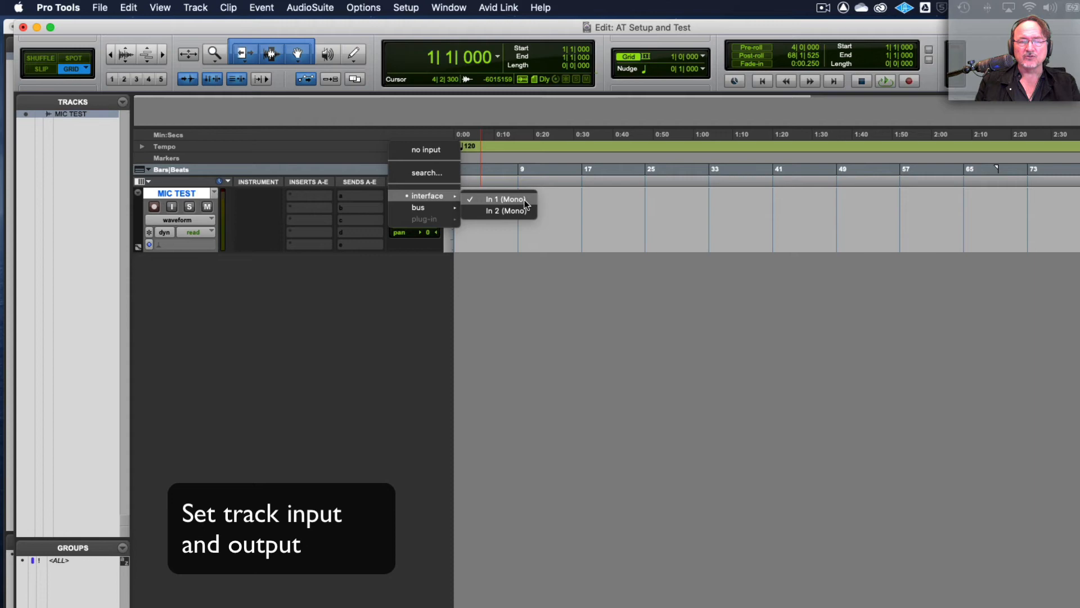
{"action": "left_click", "coordinate": [500, 200]}
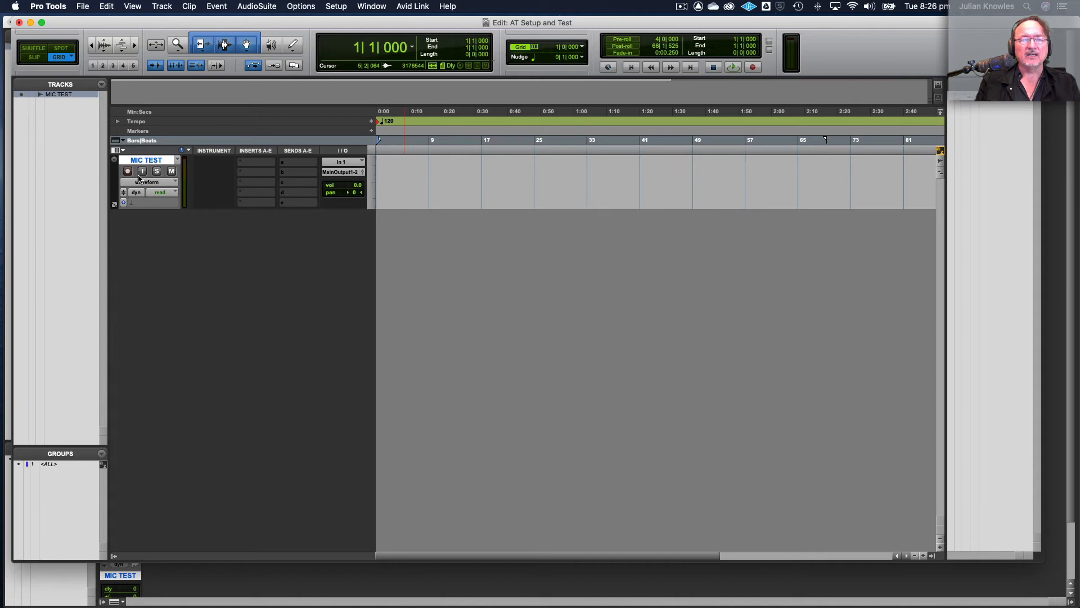
Turn on input monitoring for the MIC TEST track.
{"action": "left_click", "coordinate": [126, 171]}
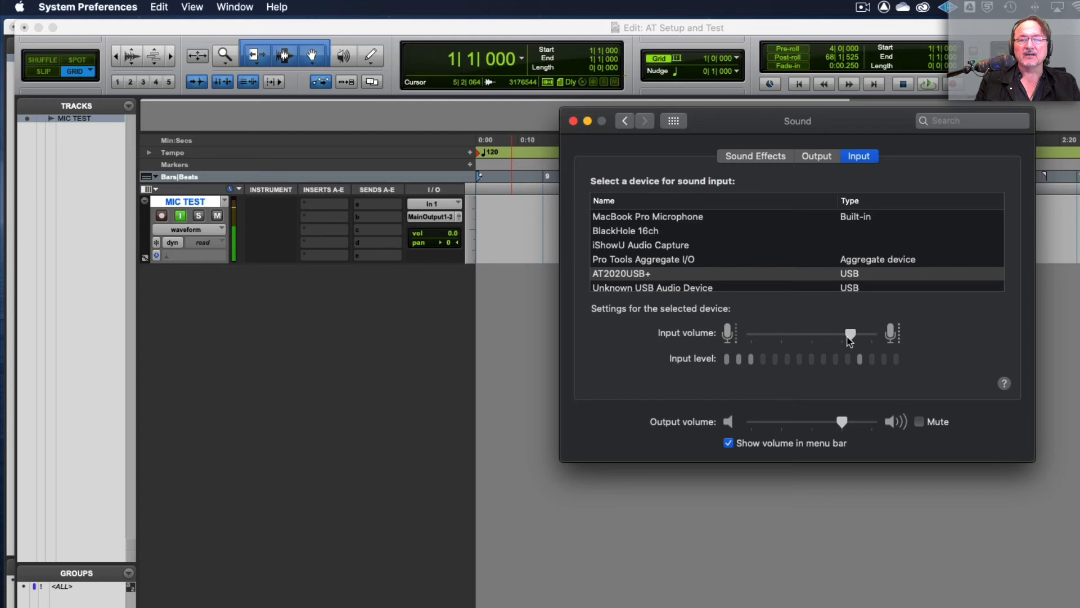
Adjust the AT2020USB+ input volume slider in macOS Sound input settings.
{"action": "left_click_drag", "start_coordinate": [850, 334], "coordinate": [854, 334]}
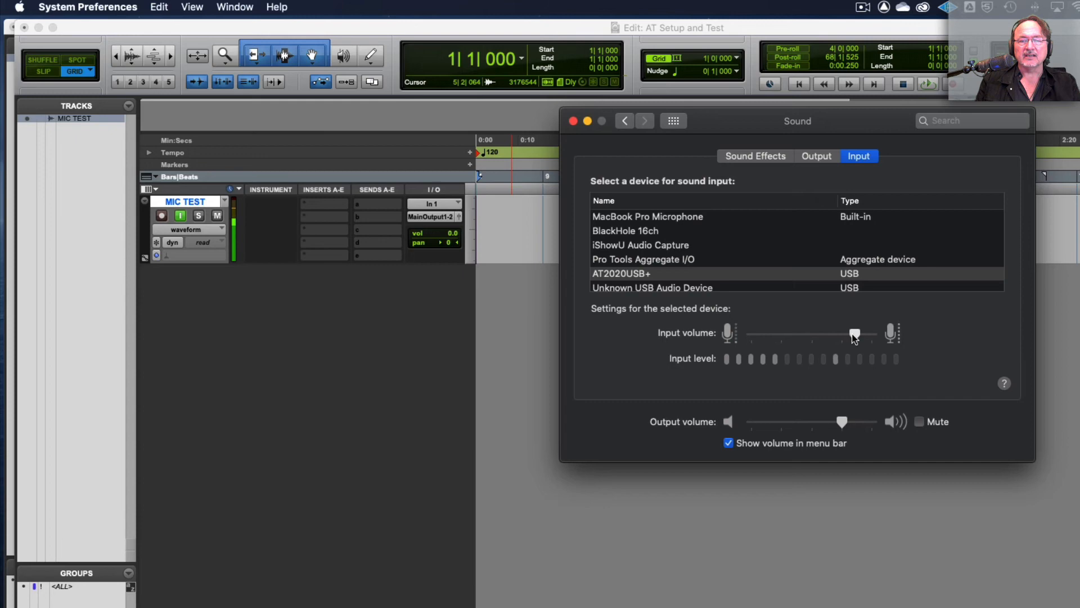
{"action": "left_click_drag", "start_coordinate": [854, 333], "coordinate": [836, 334]}
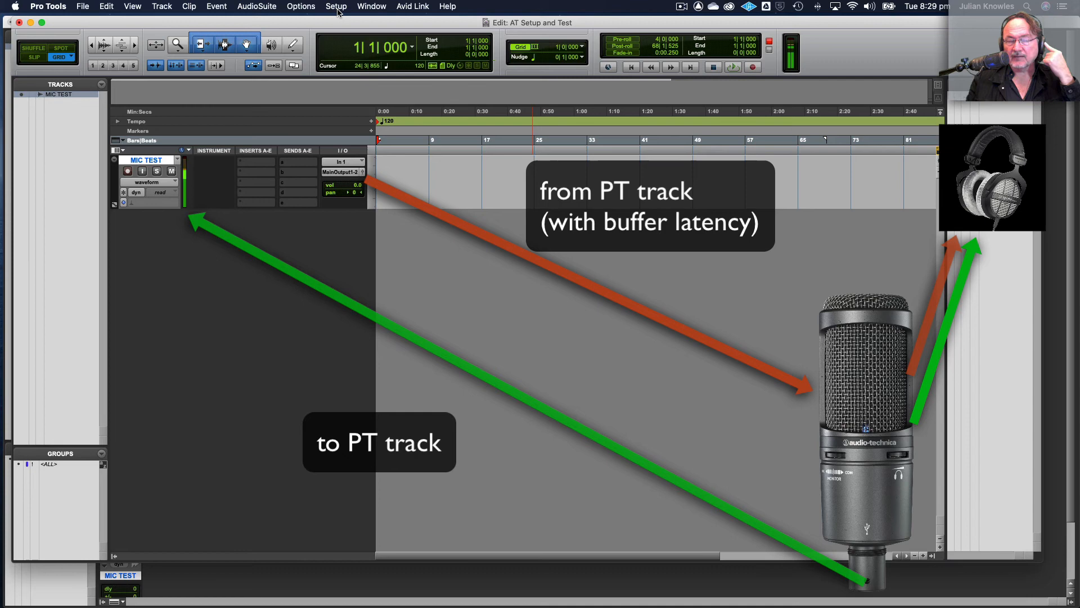
{"action": "left_click", "coordinate": [301, 6]}
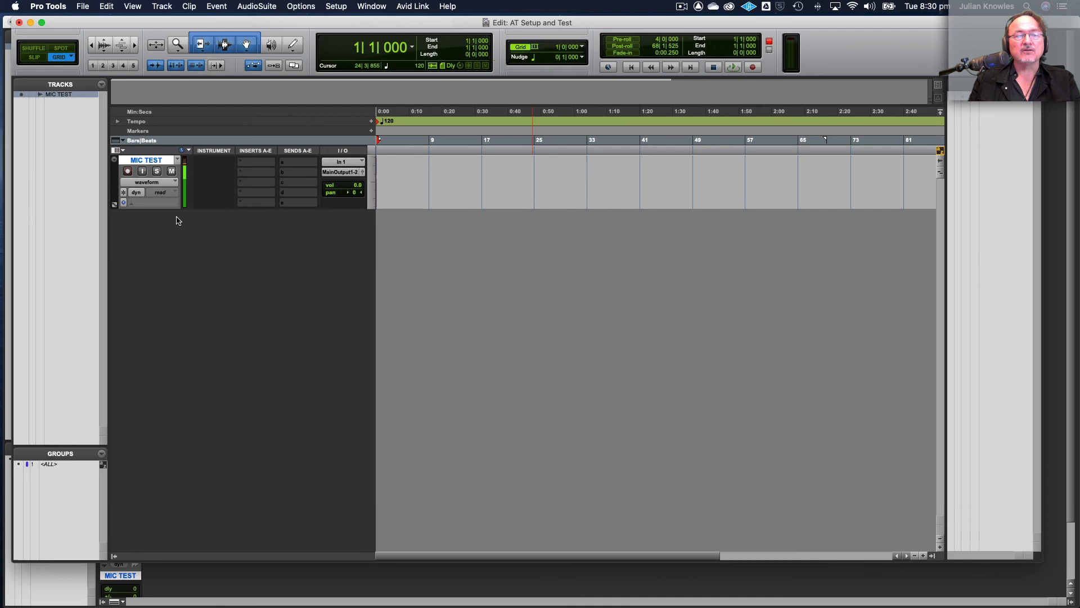
Record-arm MIC TEST and start recording a take.
{"action": "left_click", "coordinate": [753, 67]}
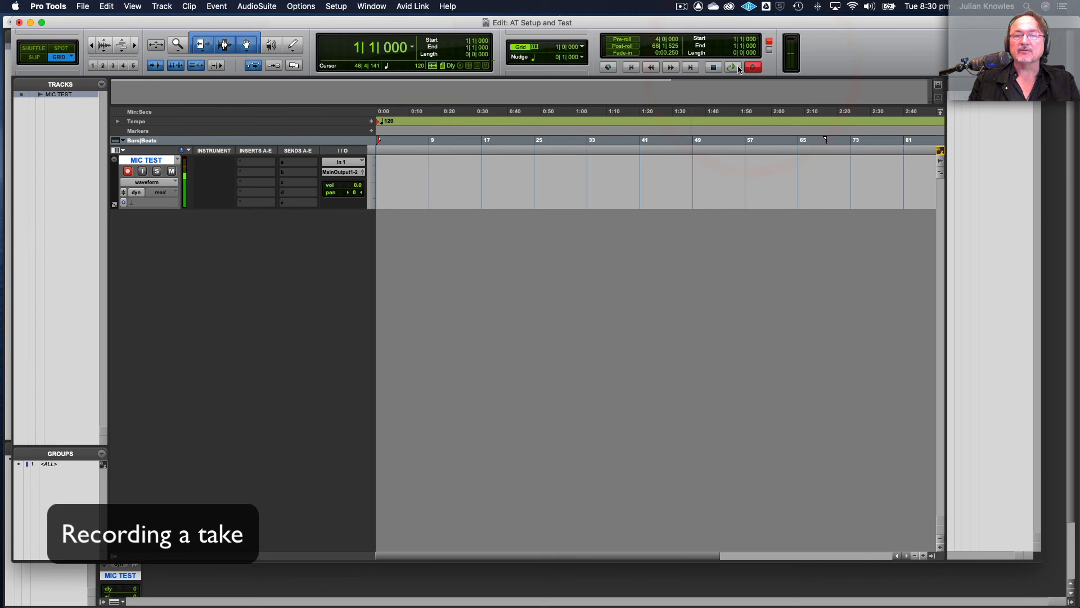
{"action": "left_click", "coordinate": [731, 67]}
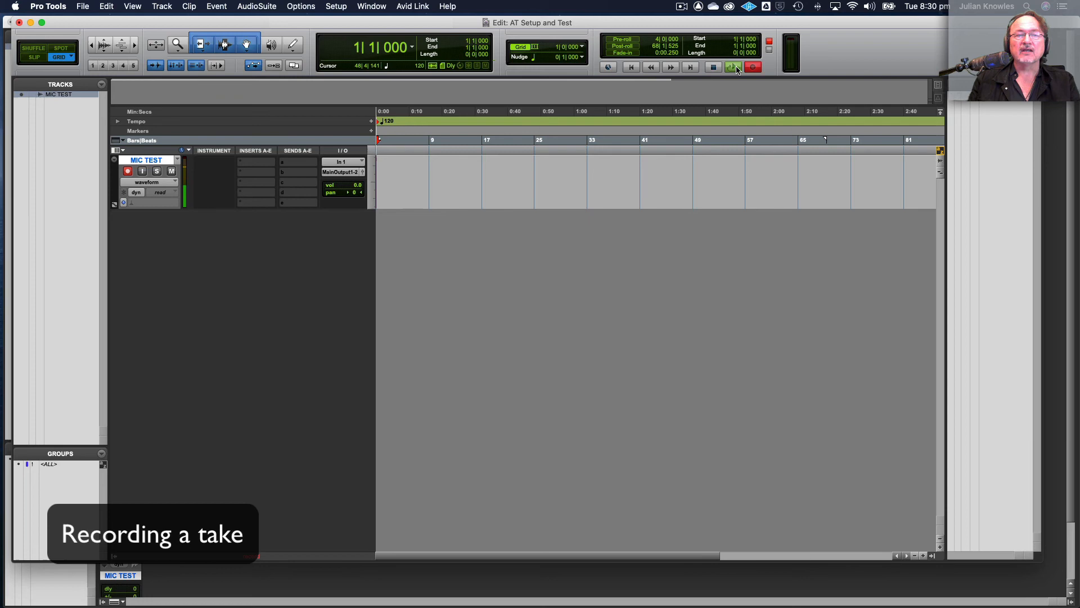